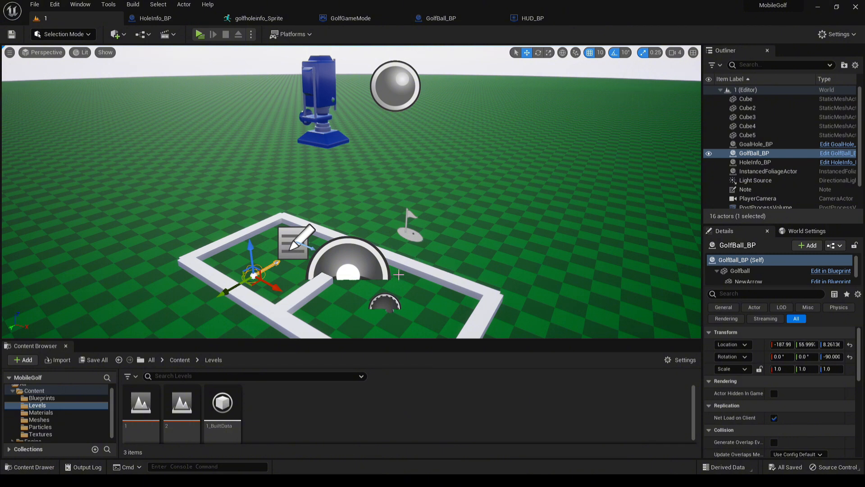
mouse_move(445, 240)
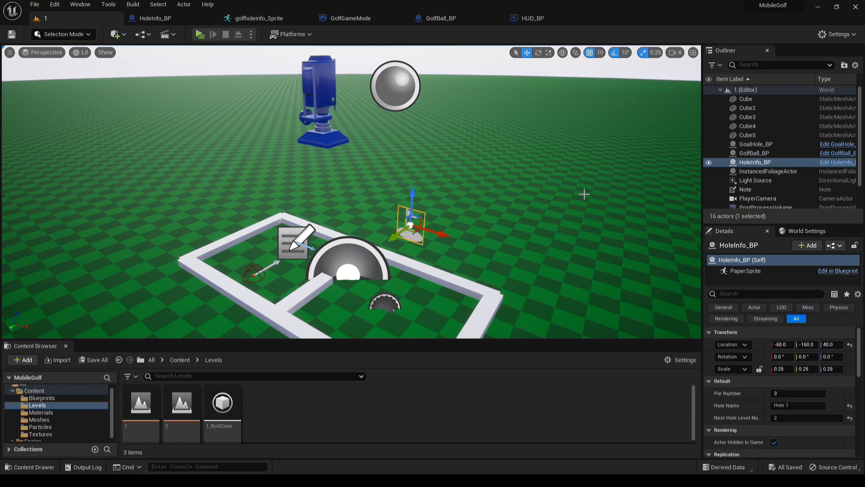
mouse_move(191, 346)
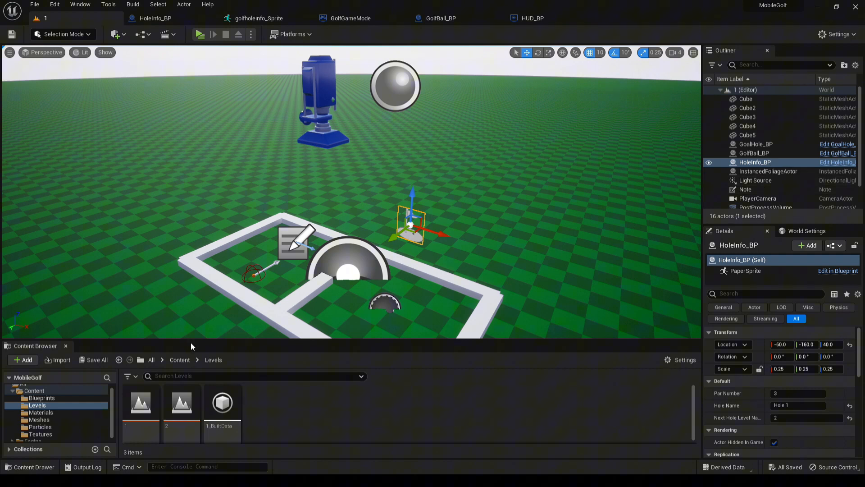
Check HoleInfo_BP's defaults: ParNumber 3, HoleName 'Hole #', NextHoleLevelName None.
left_click(837, 271)
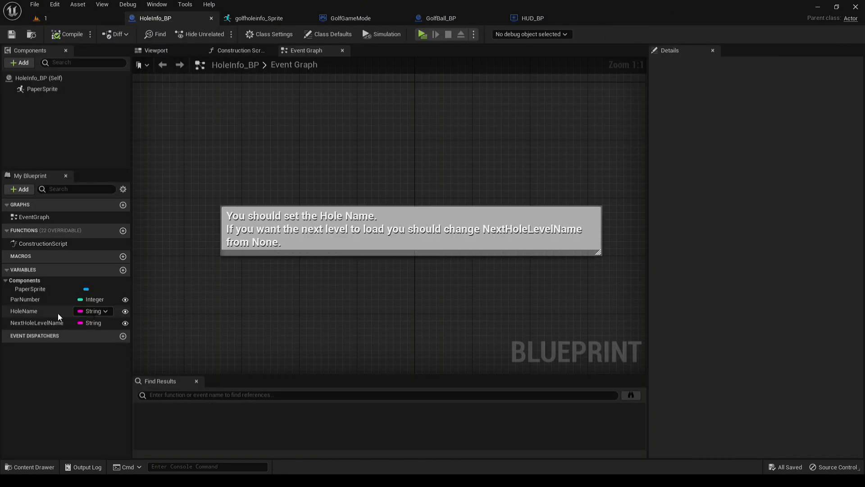
left_click(26, 299)
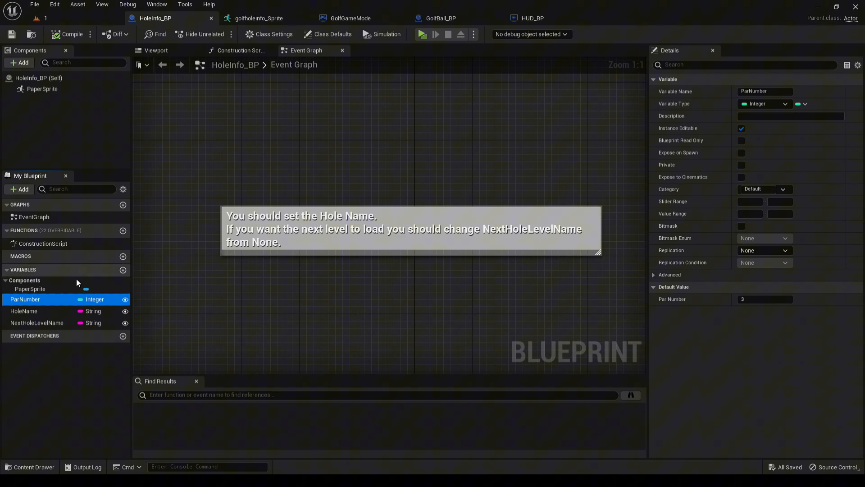
left_click(24, 311)
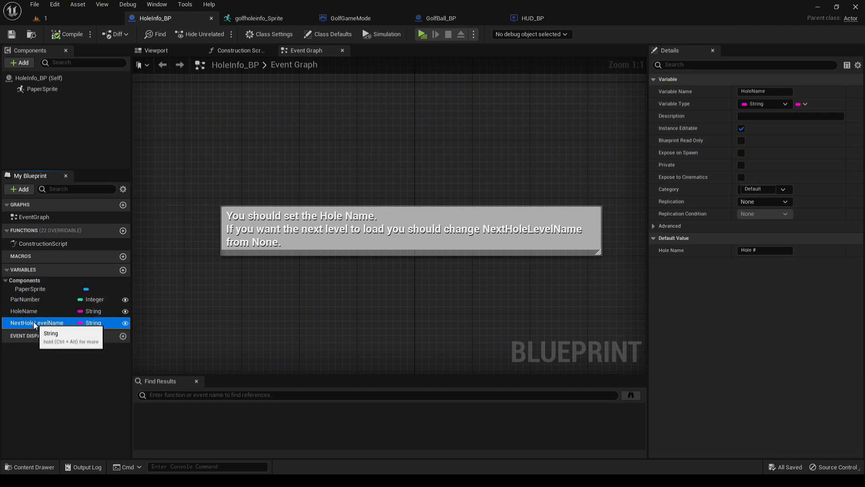
left_click(37, 322)
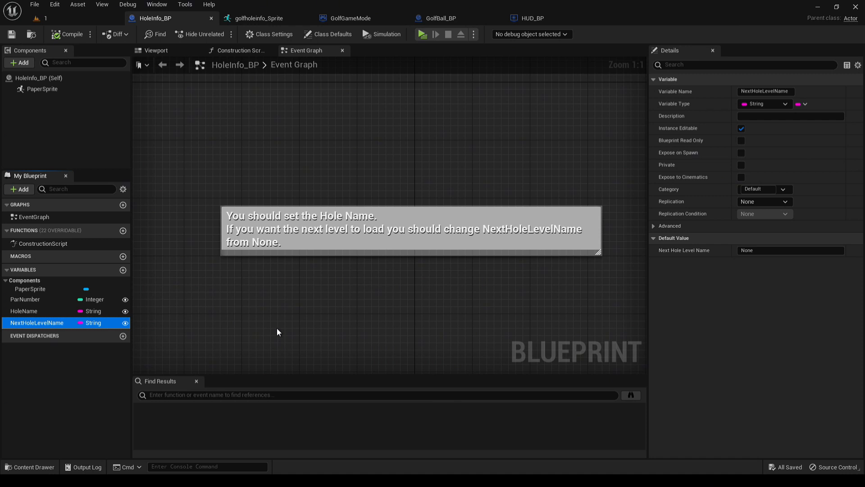
mouse_move(71, 25)
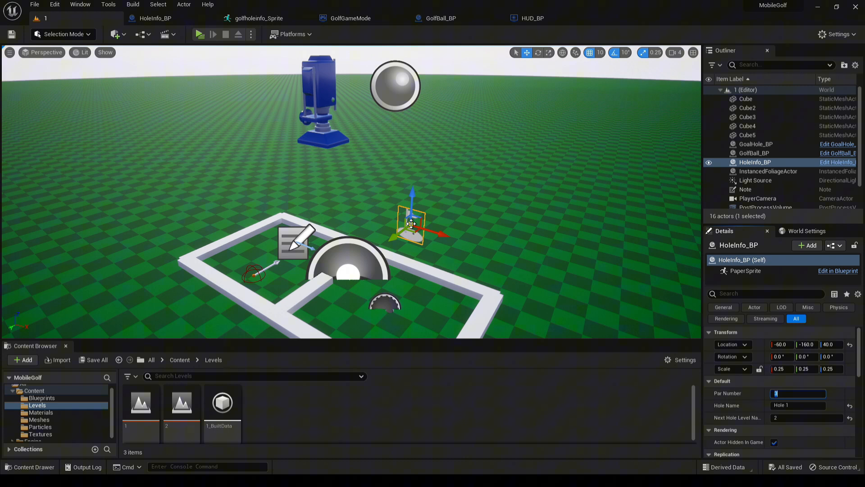
mouse_move(350, 18)
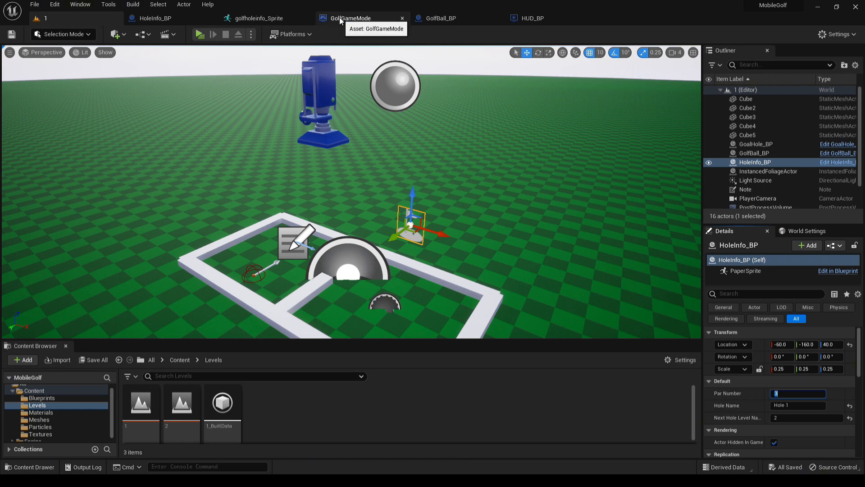
Open GolfGameMode and edit the OverParCount default value, still 0.
left_click(348, 18)
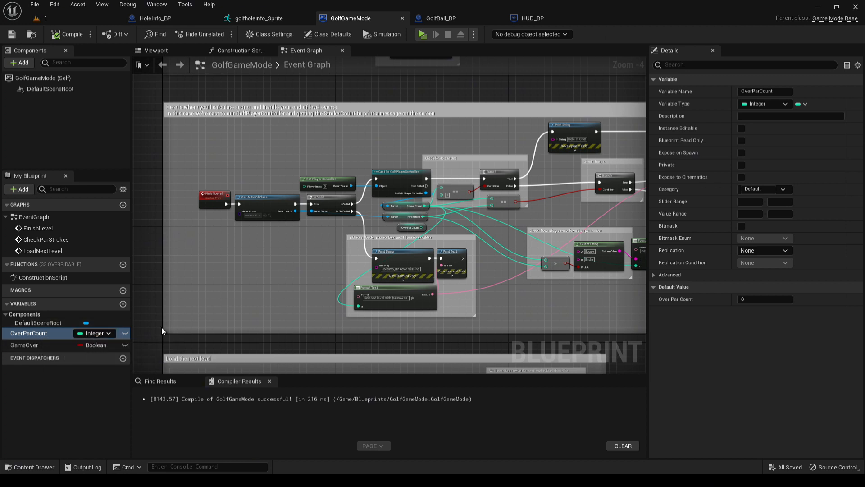
left_click(764, 299)
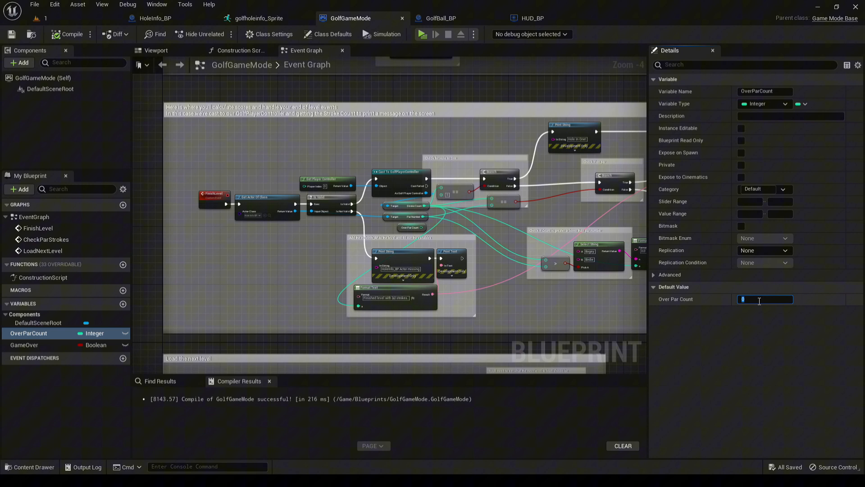
mouse_move(755, 318)
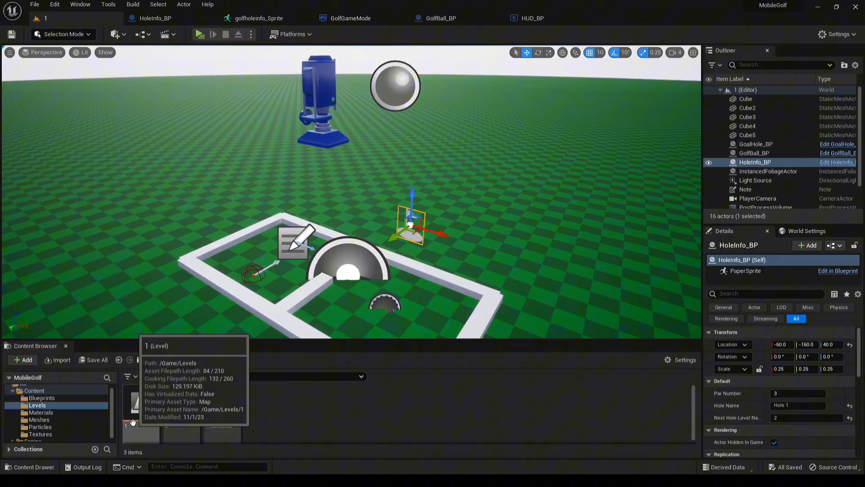
mouse_move(182, 403)
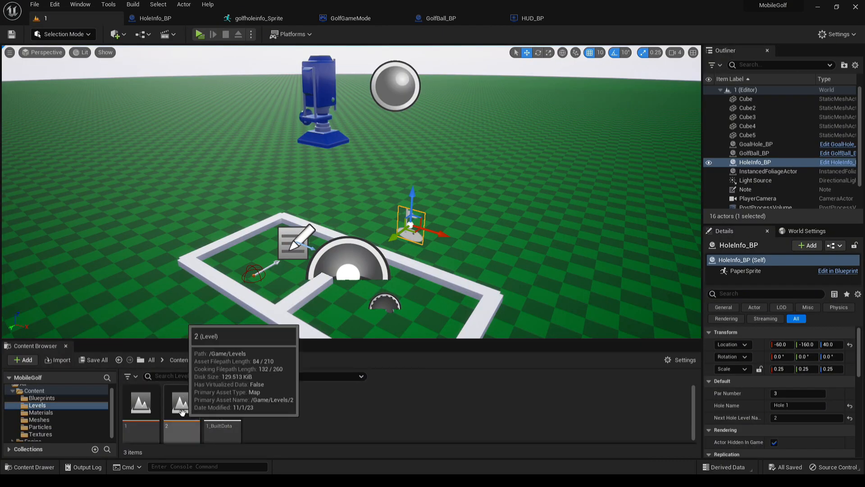
Open level 2 and play it, showing Par 4, Hole 2 and 0 strokes.
left_click(213, 34)
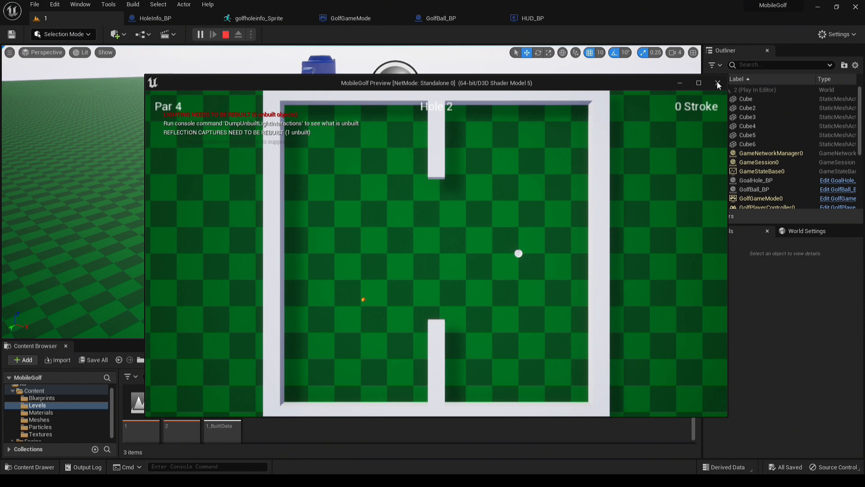
Stop the level 2 preview and select the GoalHole_BP actor in level 1.
left_click(718, 83)
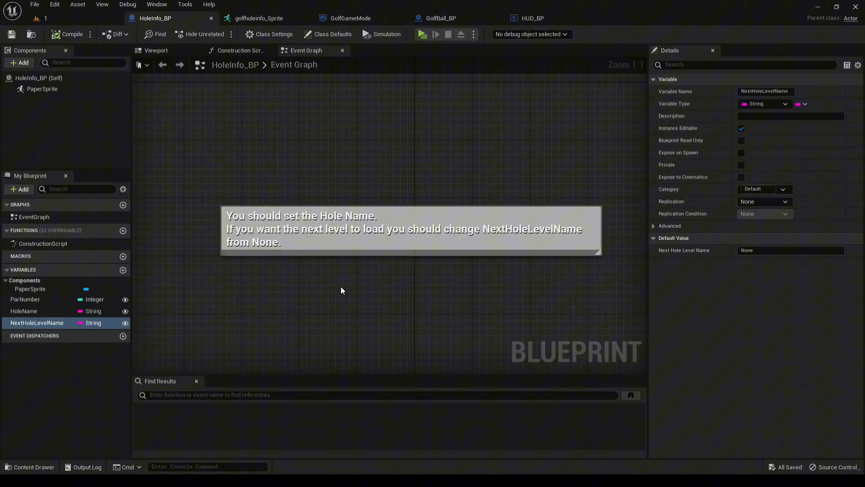
mouse_move(339, 131)
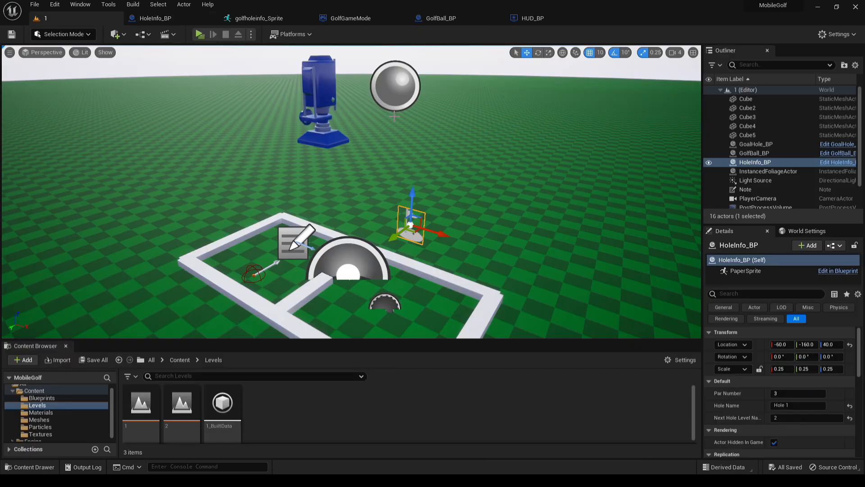
left_click(755, 144)
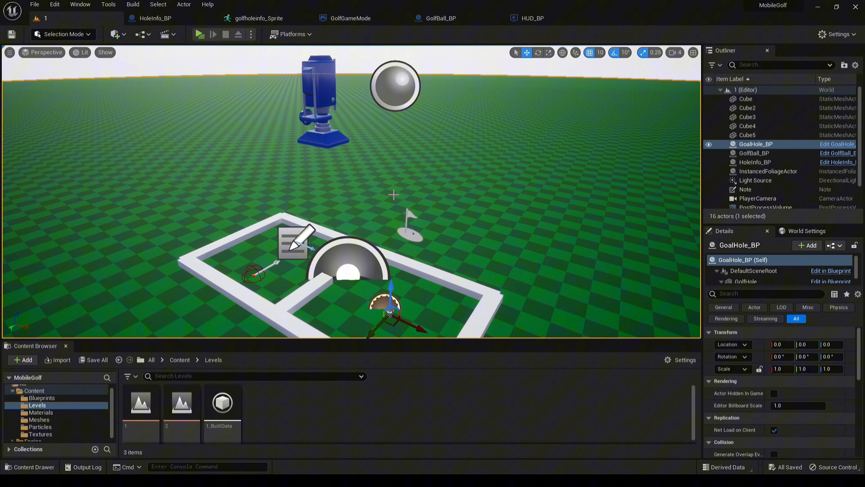
View the golfholeinfo_Sprite flag graphic, then close its editor tab.
left_click(259, 17)
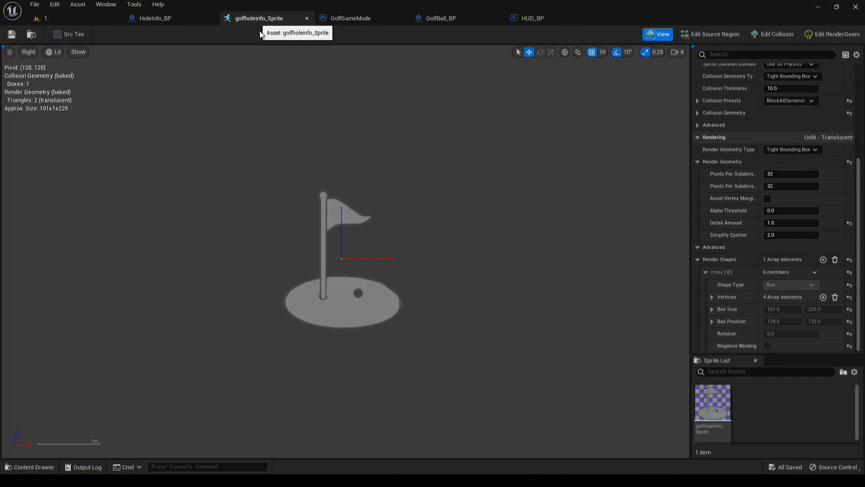
mouse_move(369, 210)
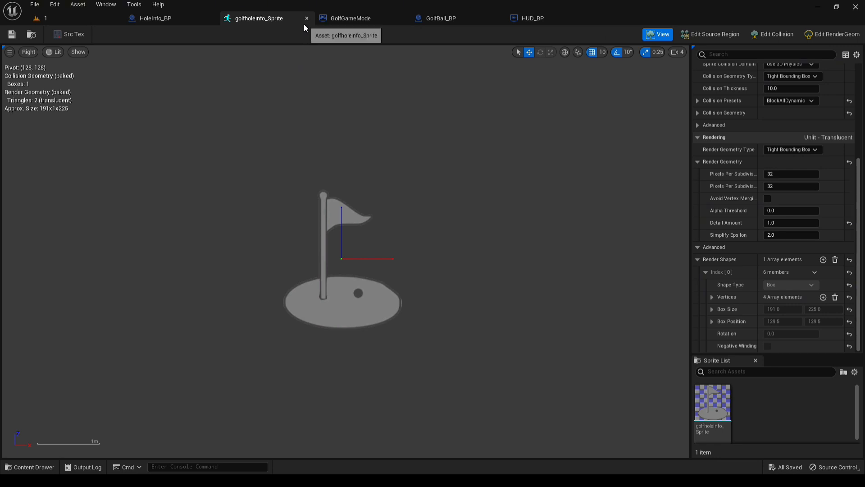
left_click(155, 17)
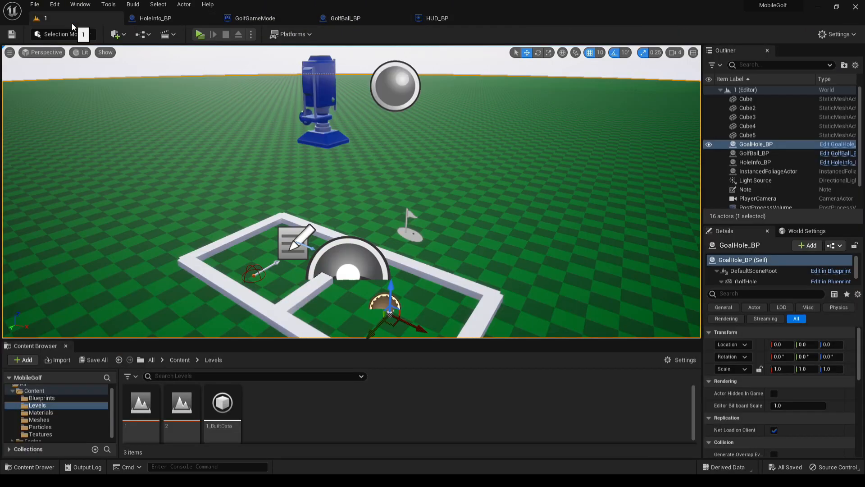
Play hole 1, showing Par 3, Hole 1 and one stroke, then stop.
left_click(213, 34)
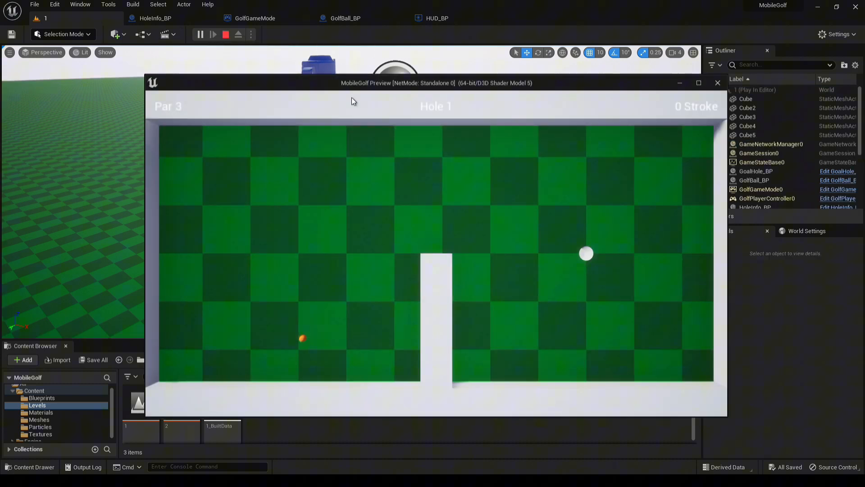
mouse_move(297, 106)
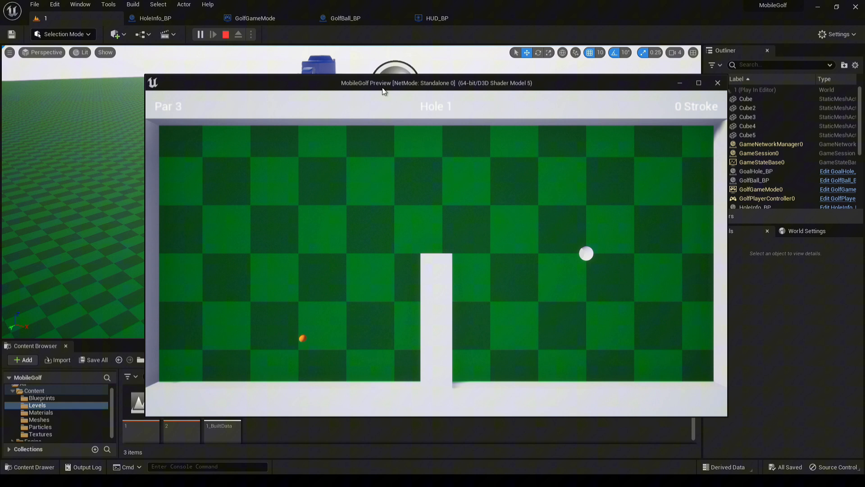
mouse_move(447, 107)
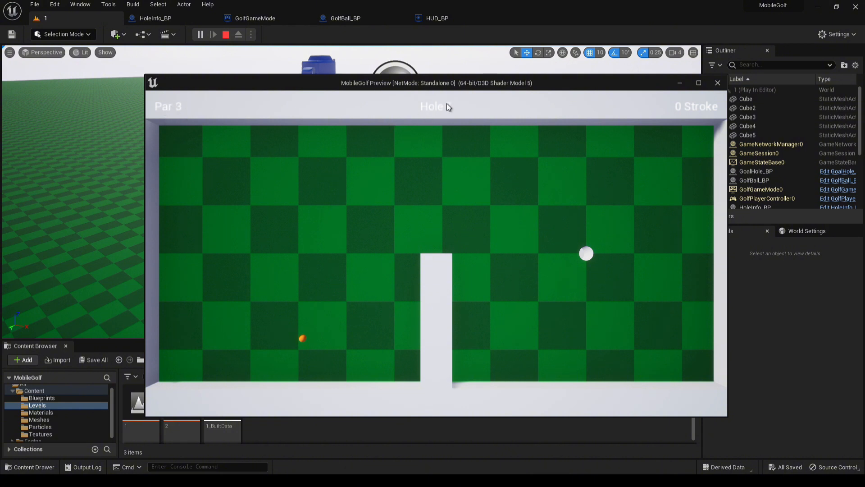
mouse_move(355, 325)
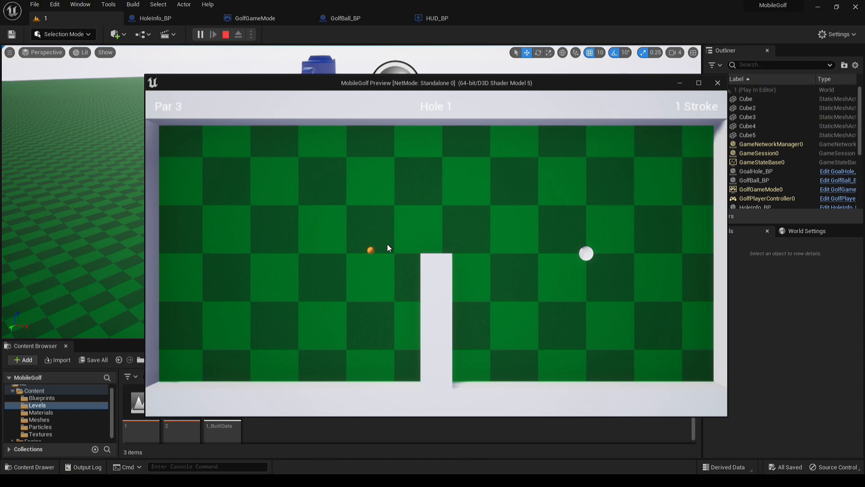
left_click(225, 35)
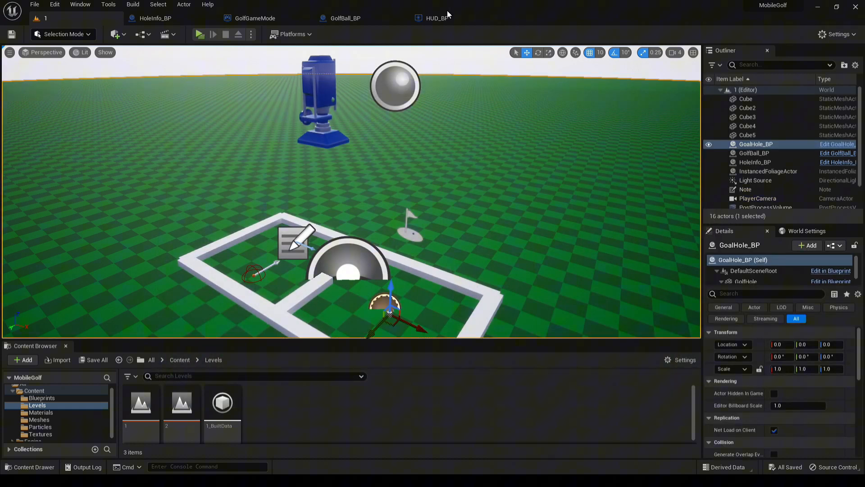
Zoom into HUD_BP's par, hole name and stroke-count Draw Text nodes, then open GolfGameMode.
left_click(436, 18)
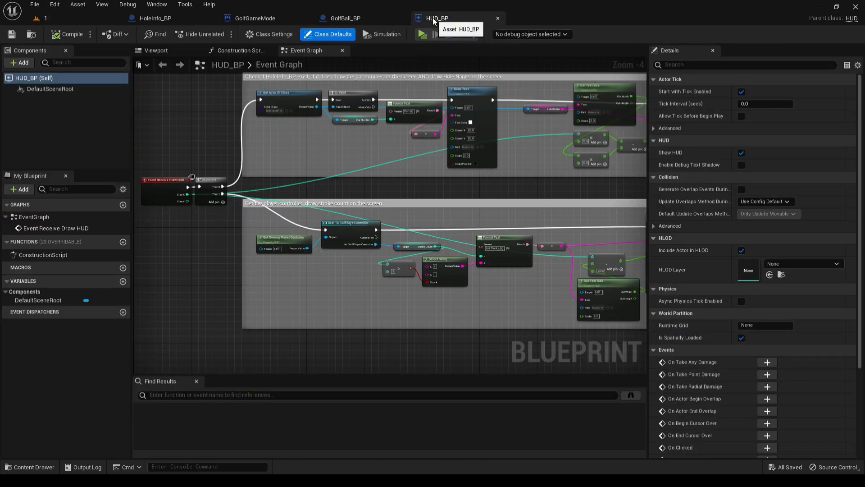
mouse_move(281, 160)
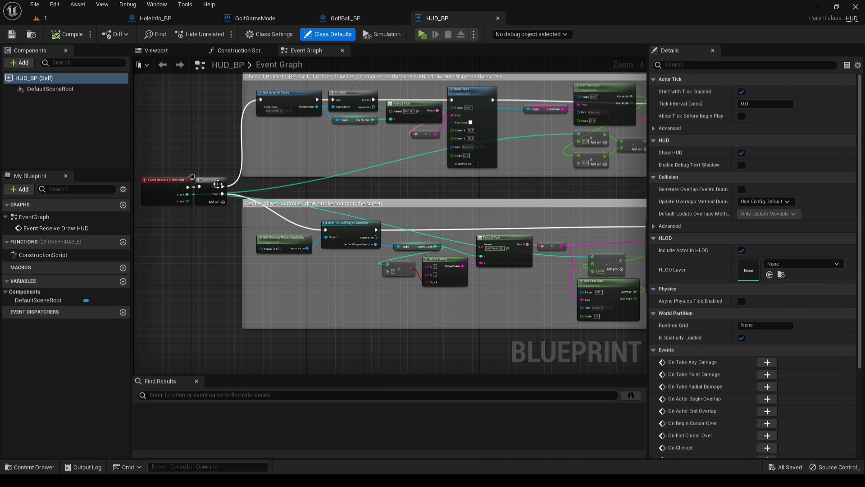
scroll("up", 3)
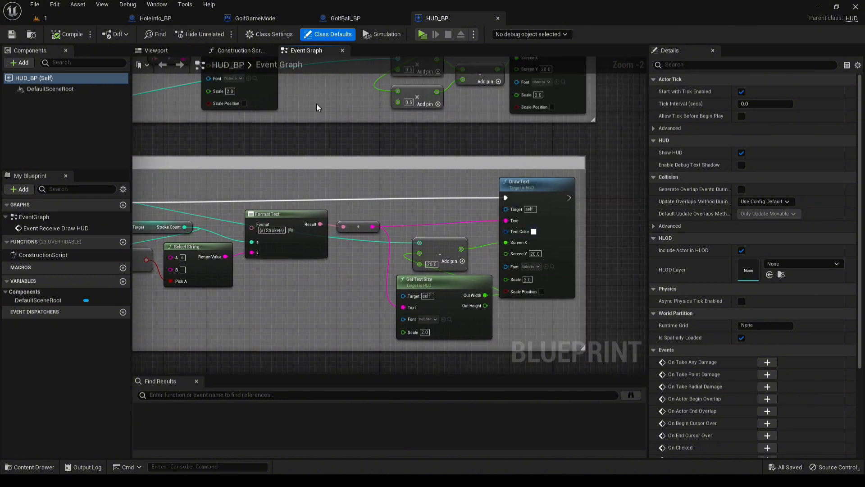
mouse_move(472, 21)
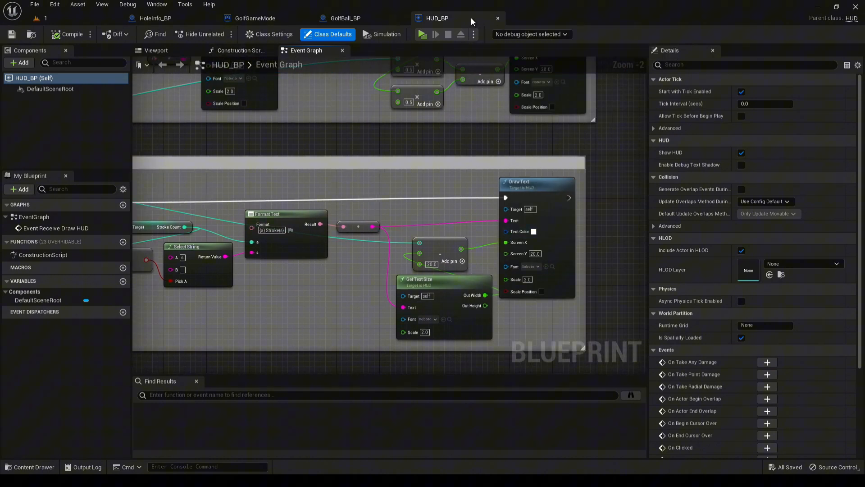
left_click(253, 18)
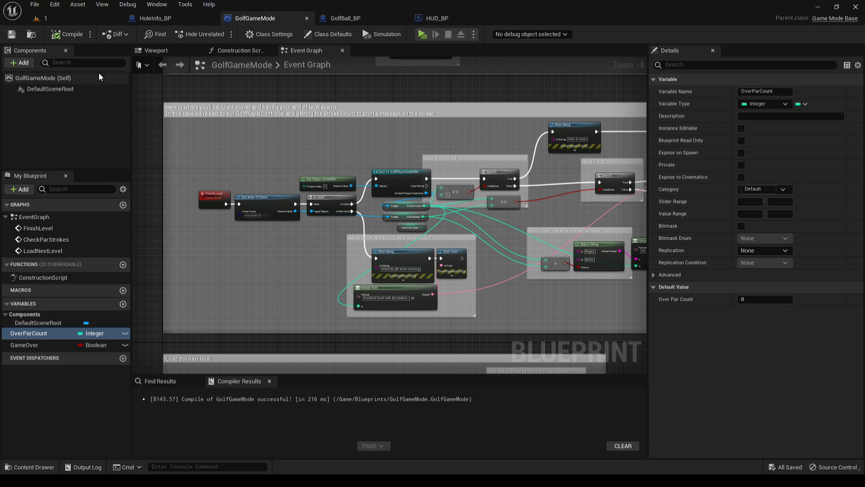
Confirm HUD_BP as GolfGameMode's HUD Class, then view GolfBall_BP's stopped-ball graph.
left_click(331, 34)
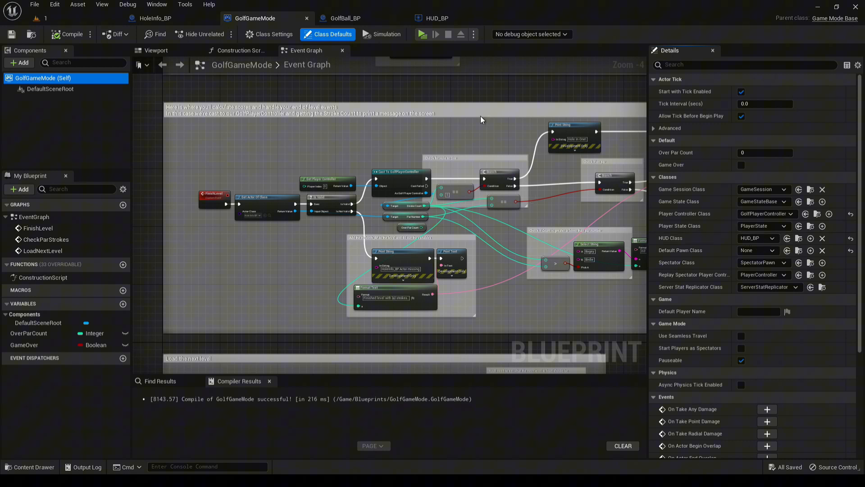
left_click(764, 238)
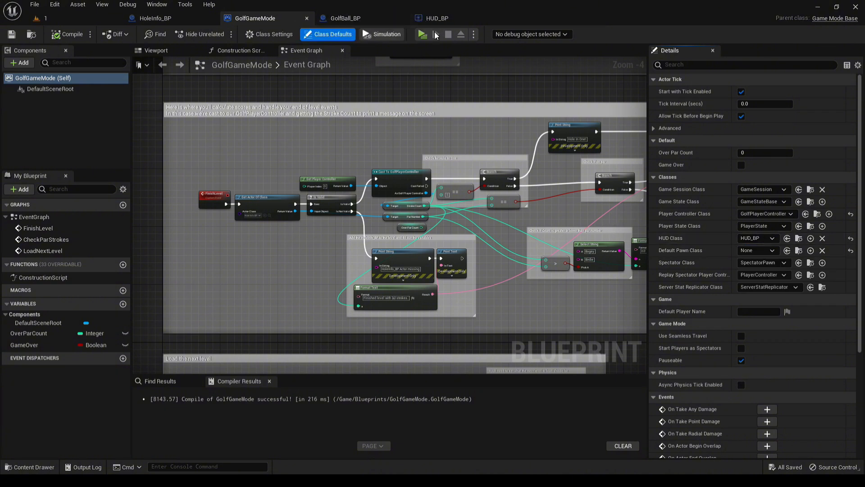
left_click(342, 17)
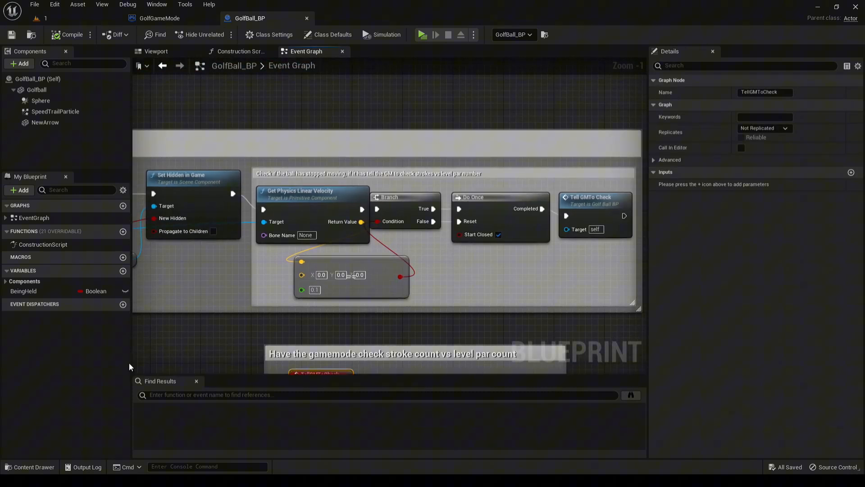
mouse_move(614, 287)
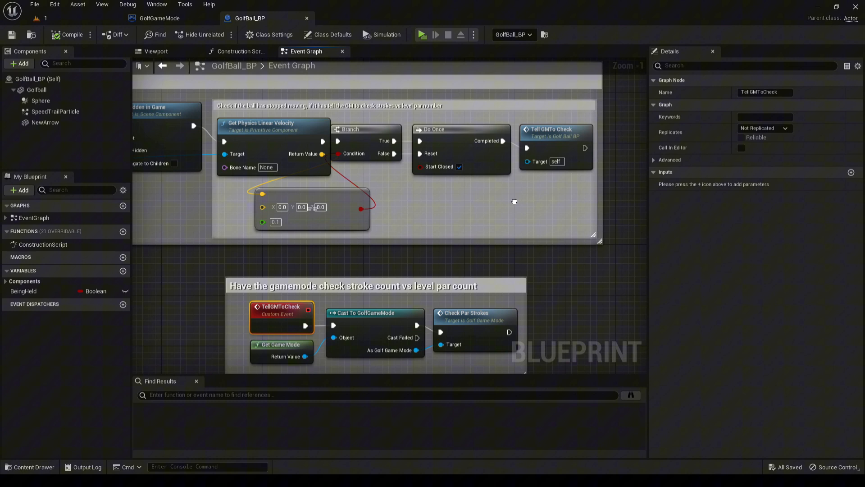
Jump from GolfBall_BP's Check Par Strokes call into GolfGameMode's CheckParStrokes graph.
left_click(159, 17)
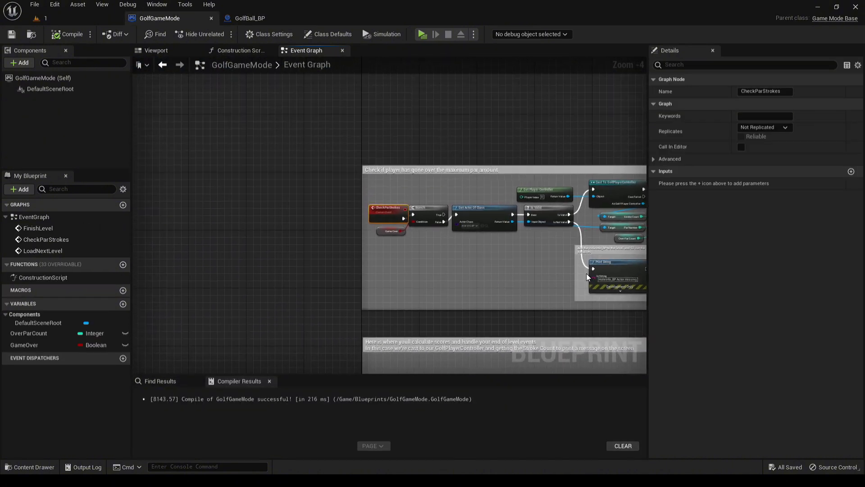
scroll("up", 3)
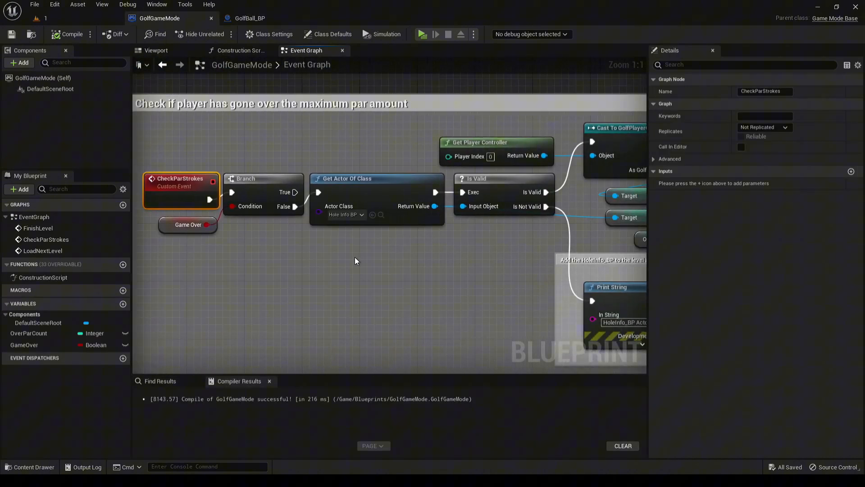
mouse_move(373, 268)
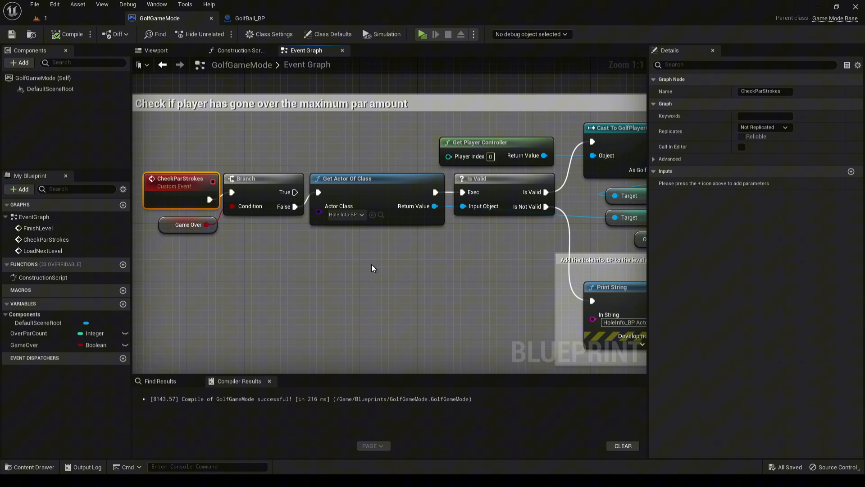
scroll("down", 3)
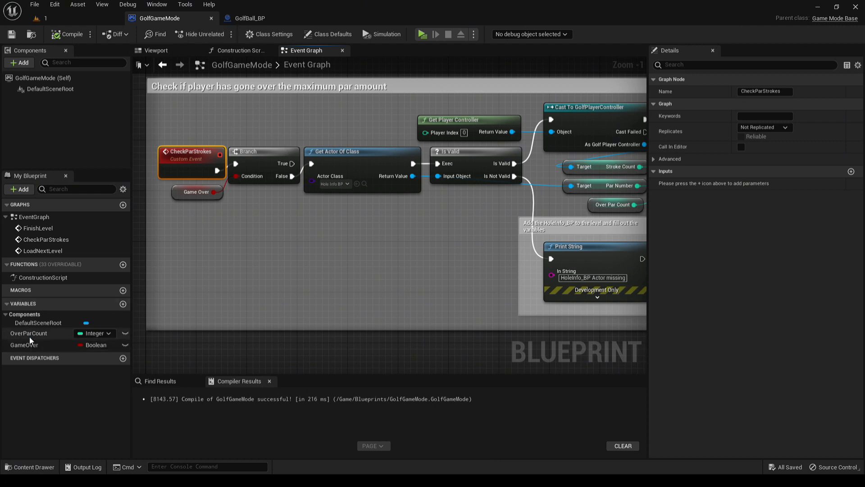
left_click(24, 344)
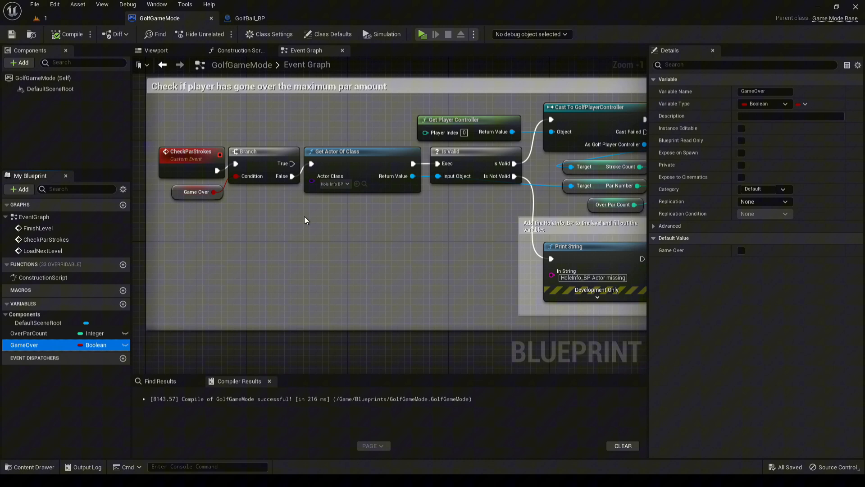
scroll("down", 3)
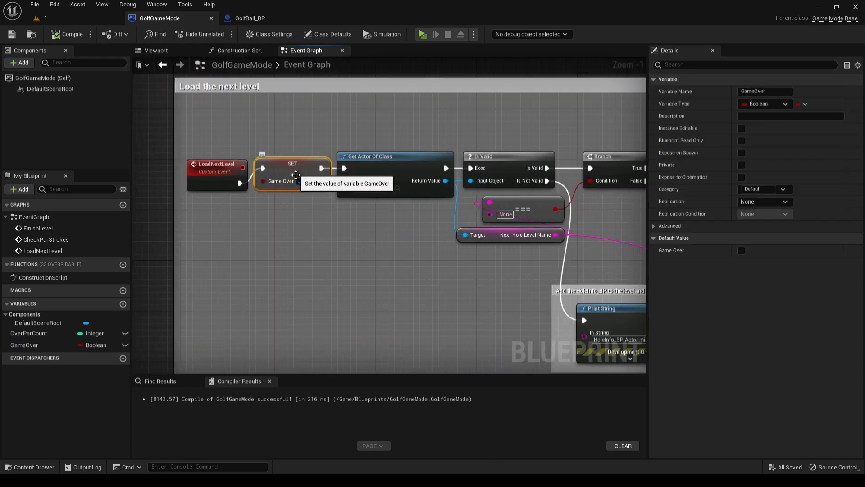
mouse_move(322, 211)
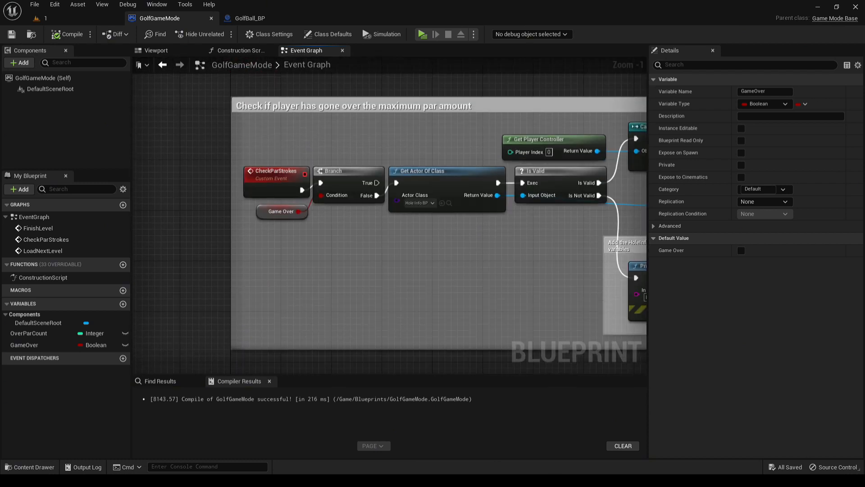
left_click(281, 211)
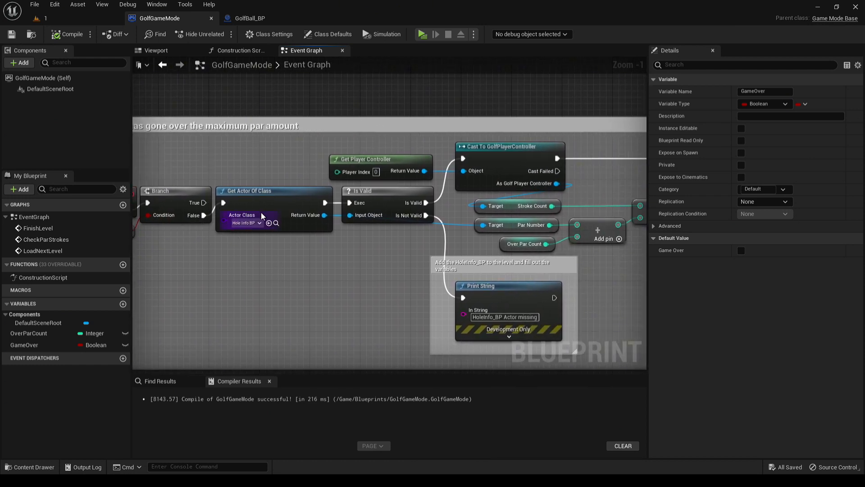
mouse_move(244, 222)
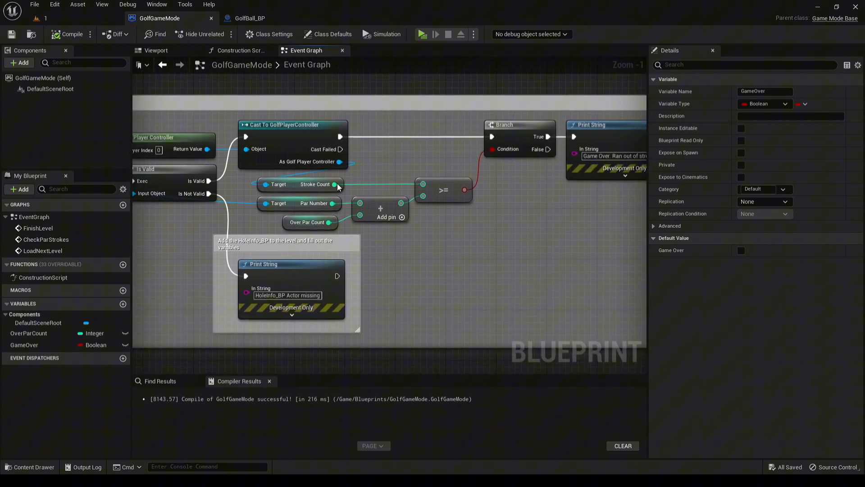
mouse_move(335, 208)
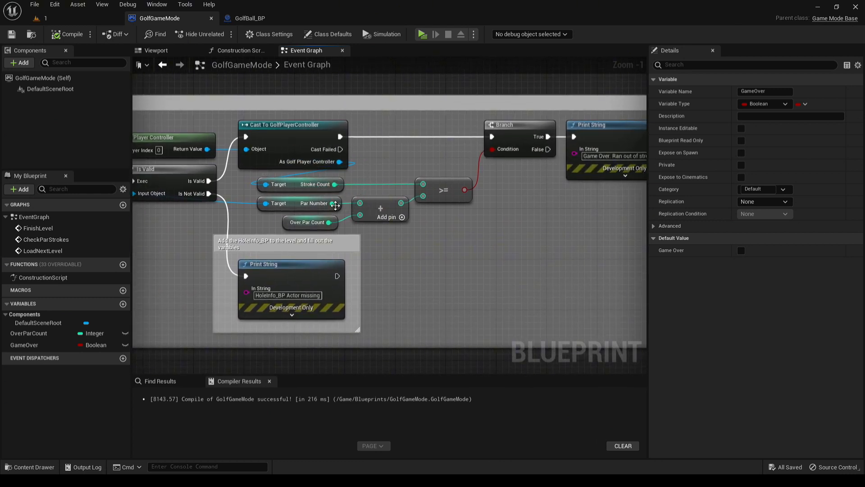
mouse_move(329, 203)
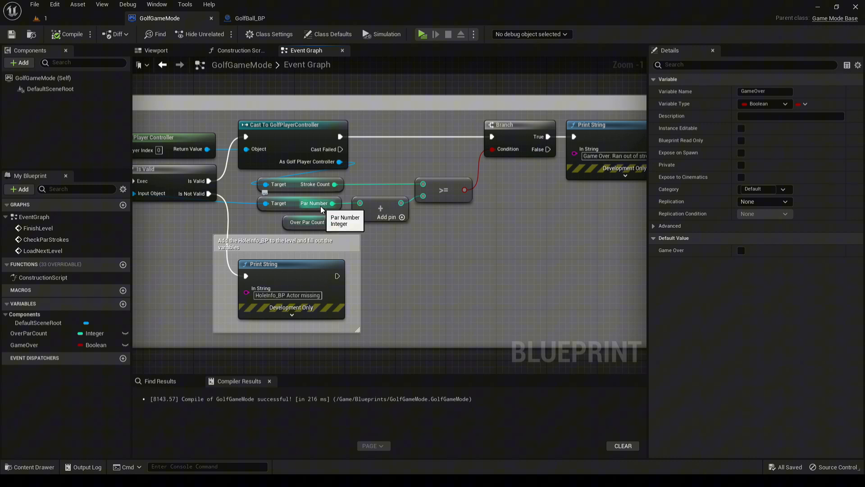
mouse_move(312, 192)
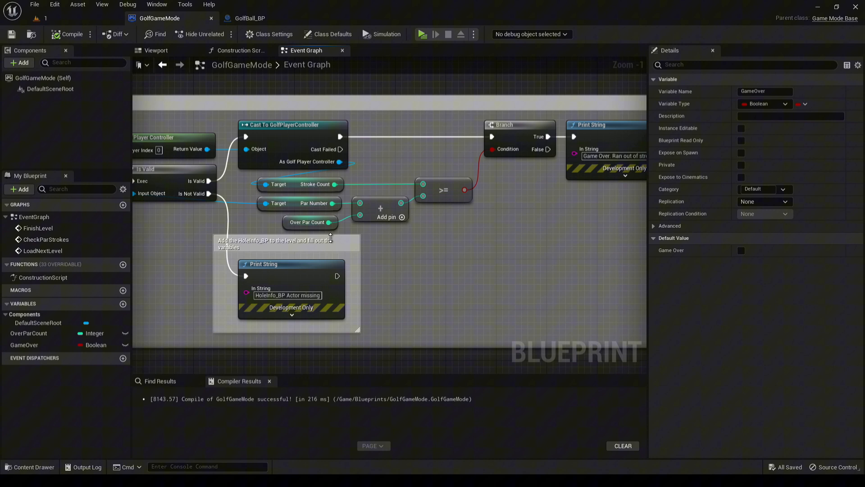
left_click(28, 332)
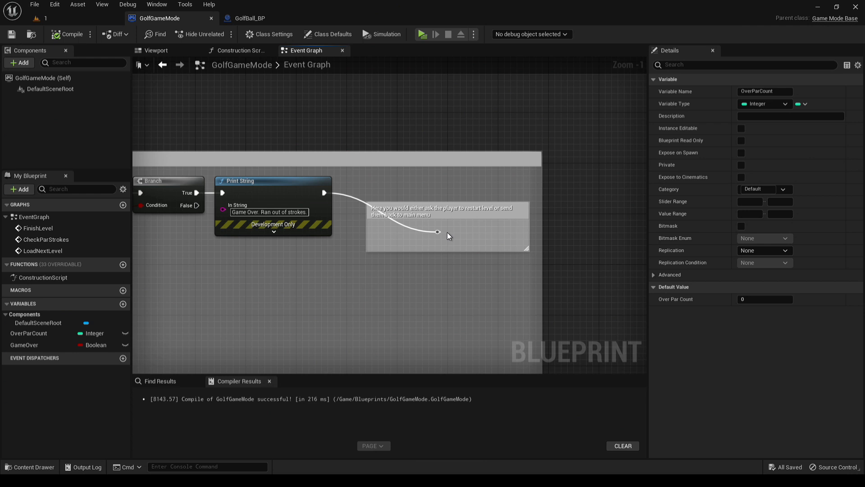
mouse_move(455, 236)
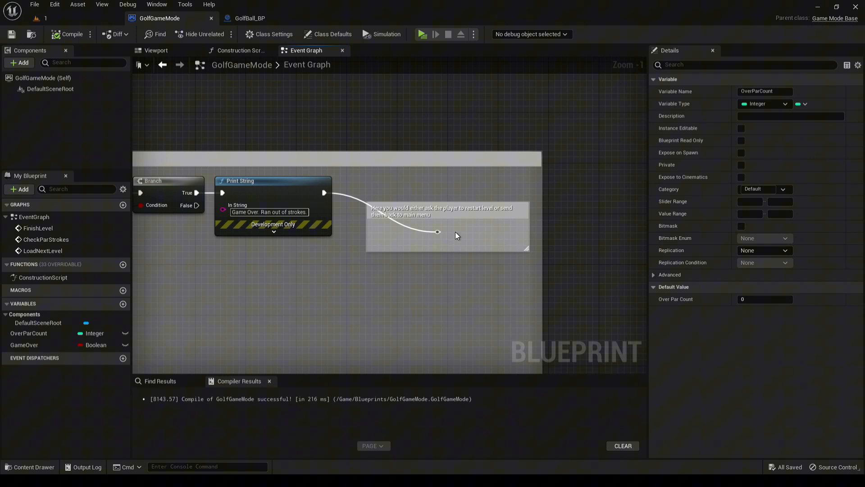
mouse_move(436, 231)
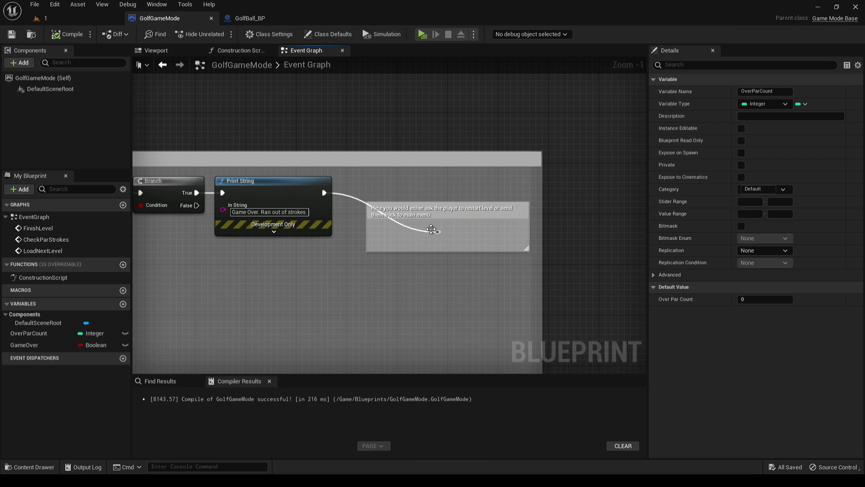
scroll("down", 3)
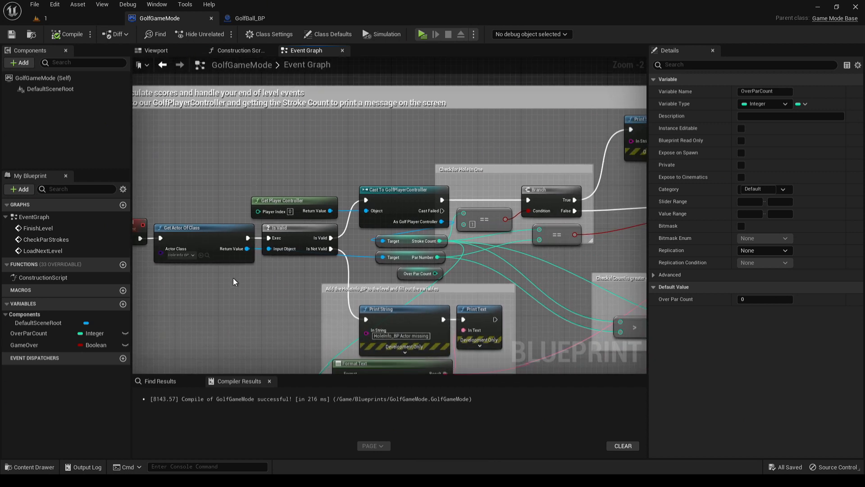
mouse_move(204, 237)
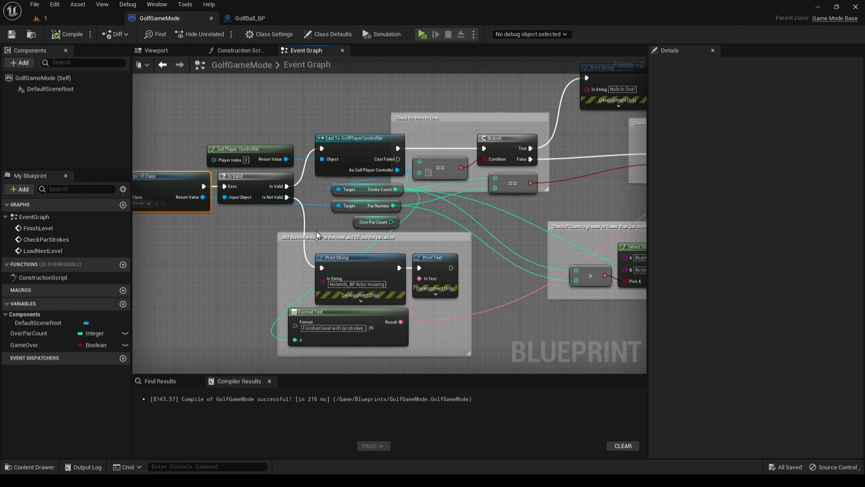
mouse_move(322, 278)
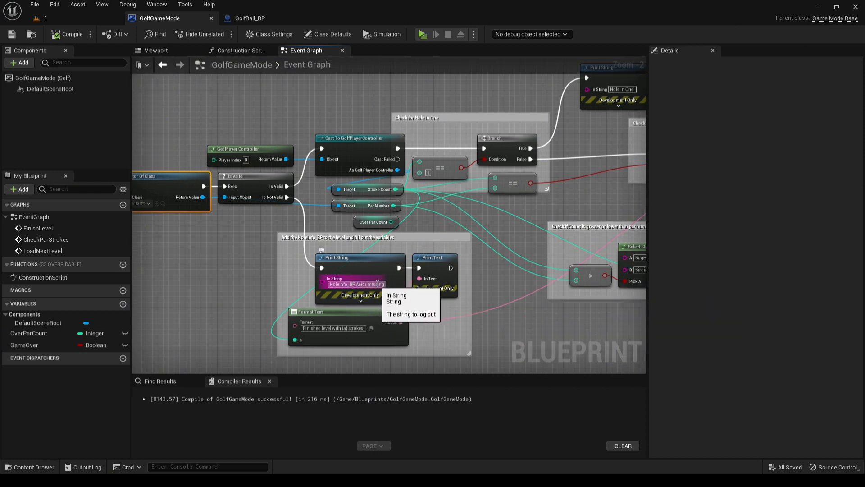
mouse_move(333, 328)
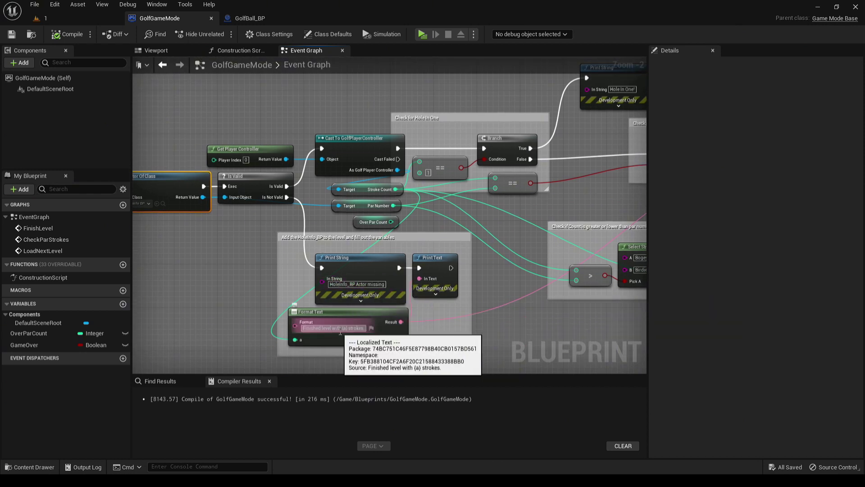
mouse_move(333, 332)
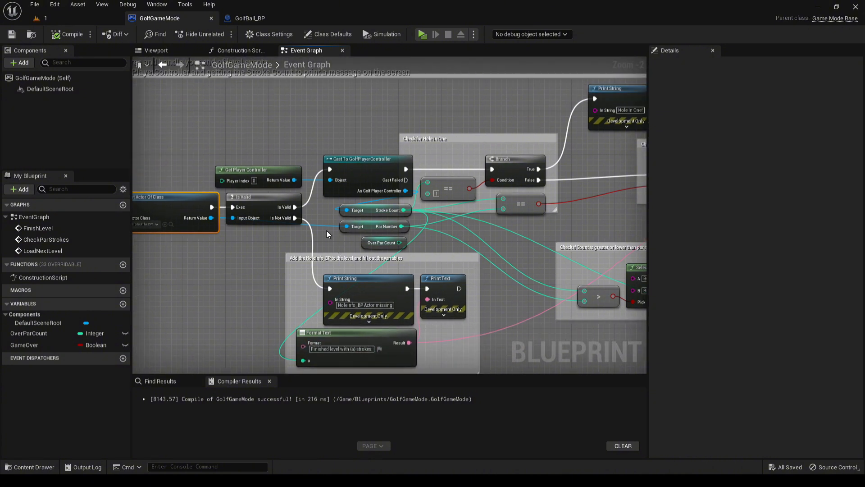
mouse_move(418, 175)
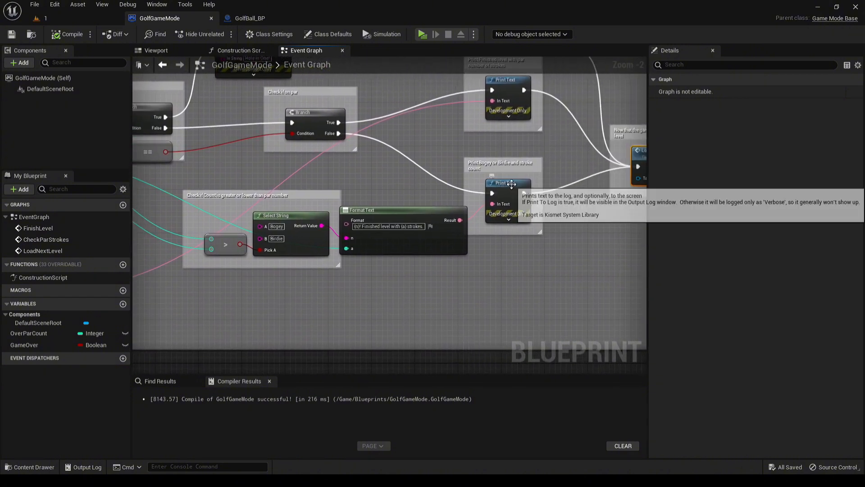
mouse_move(407, 249)
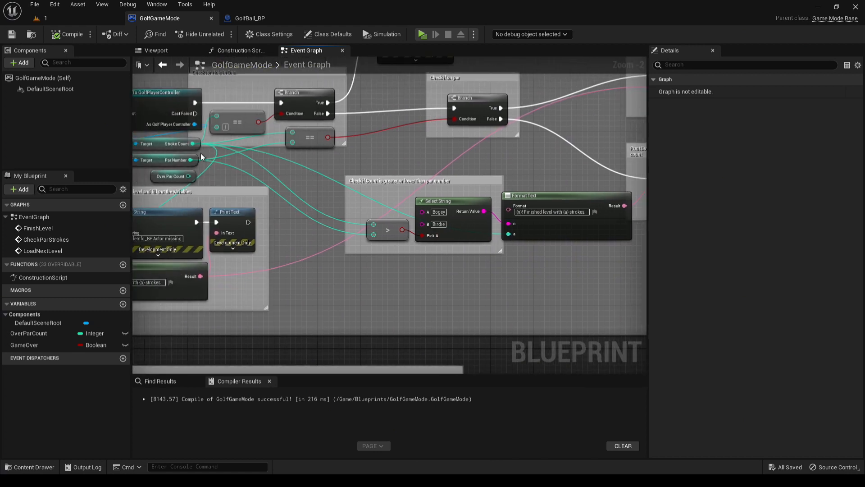
mouse_move(194, 160)
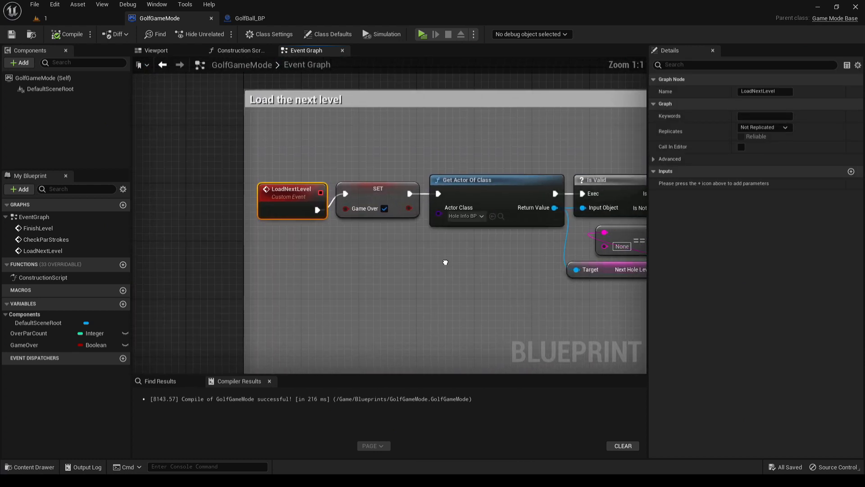
scroll("down", 3)
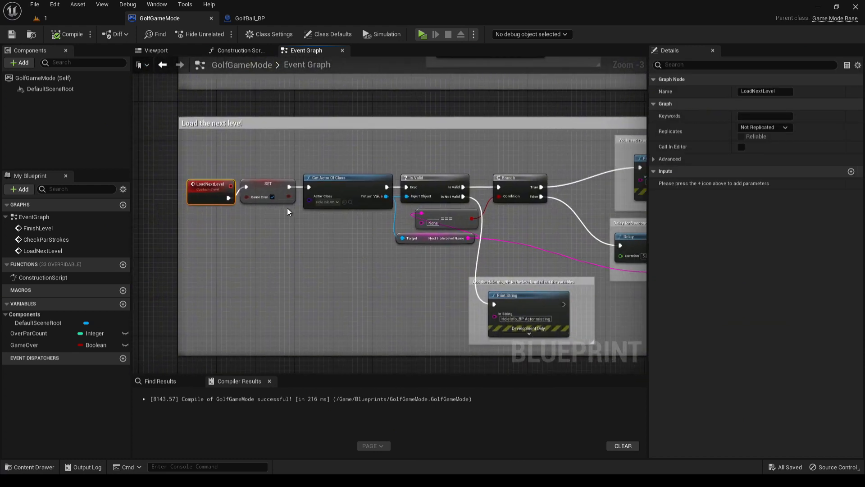
mouse_move(272, 197)
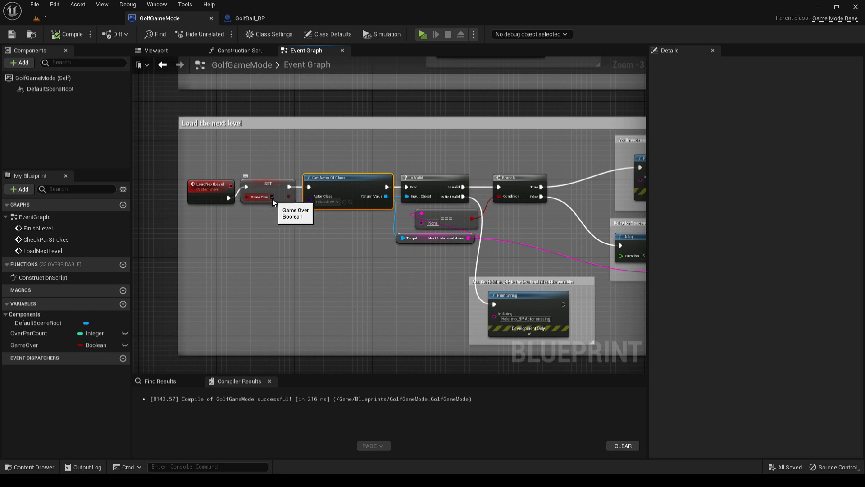
mouse_move(361, 177)
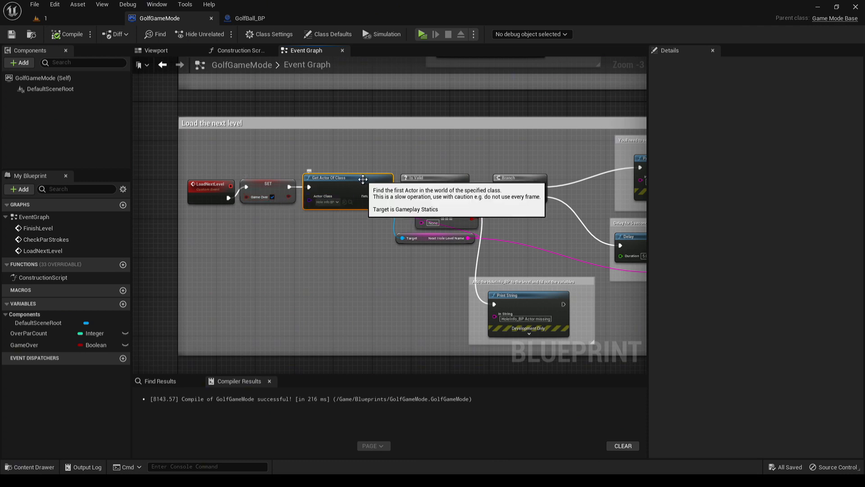
left_click_drag(386, 221, 309, 223)
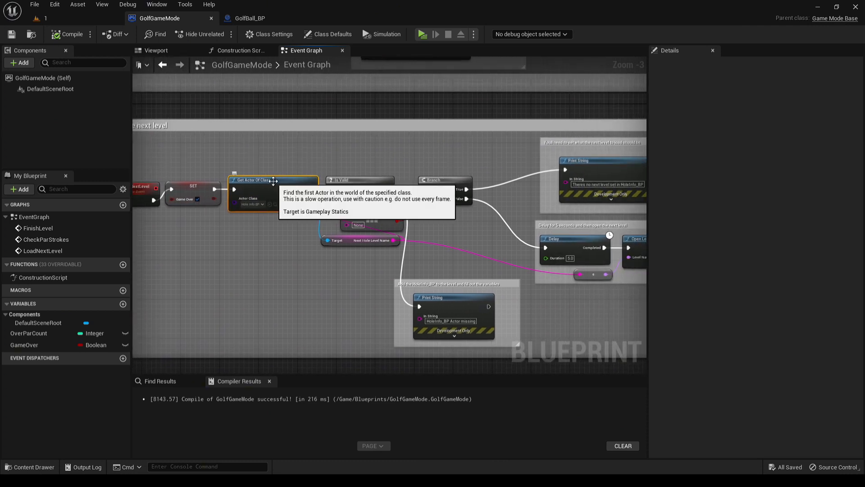
mouse_move(445, 224)
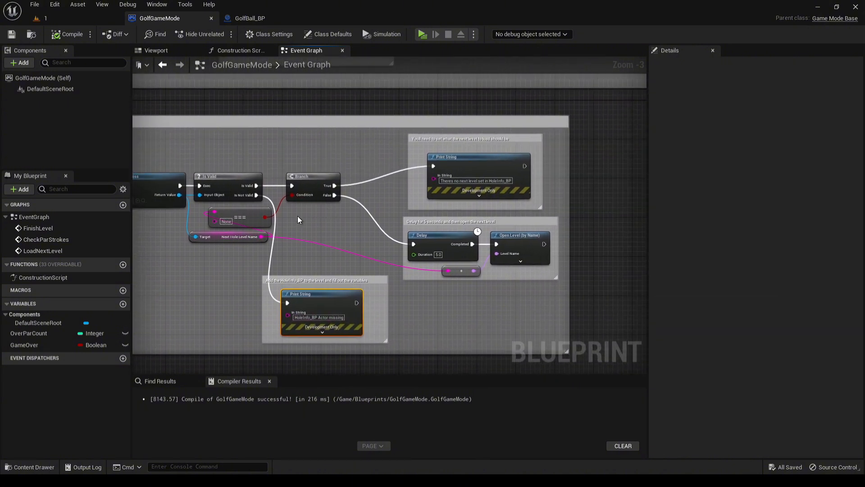
mouse_move(260, 217)
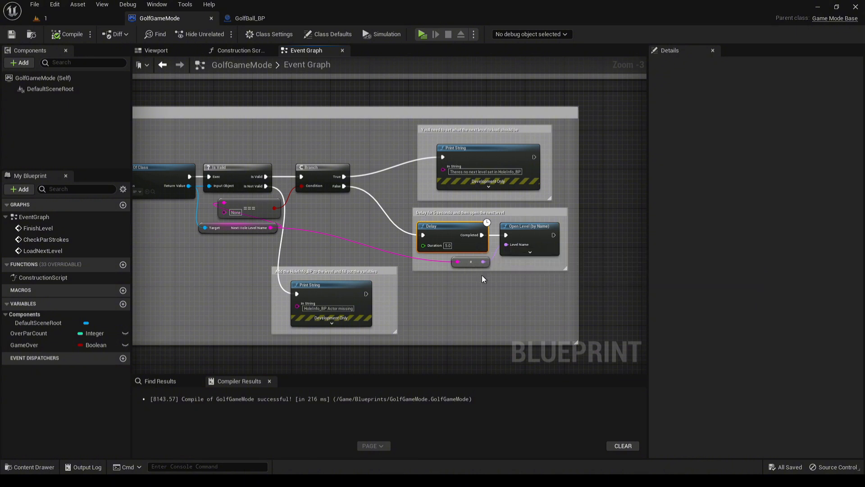
mouse_move(436, 245)
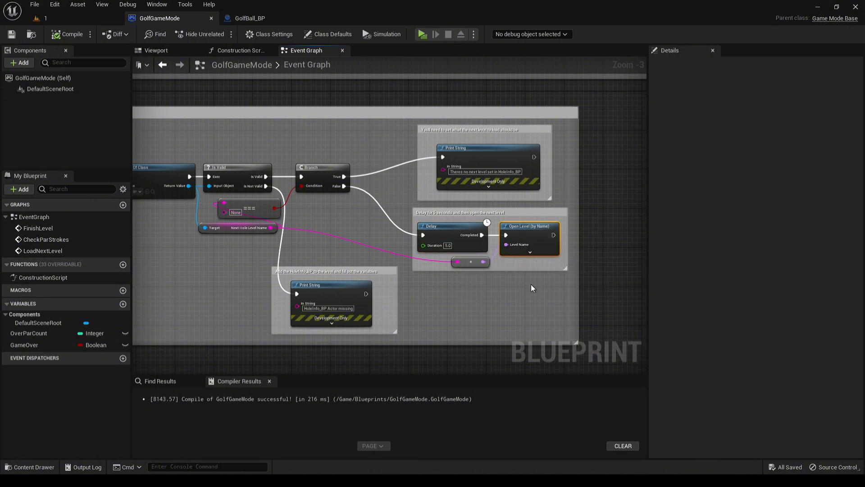
mouse_move(493, 148)
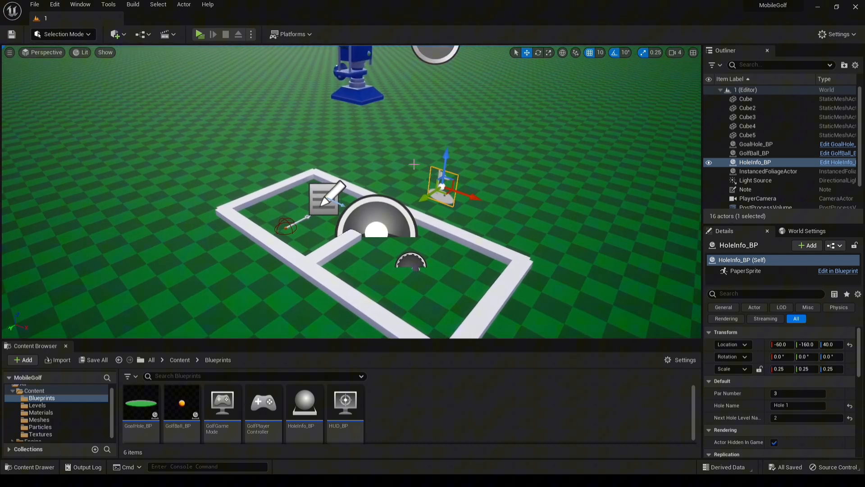
mouse_move(201, 34)
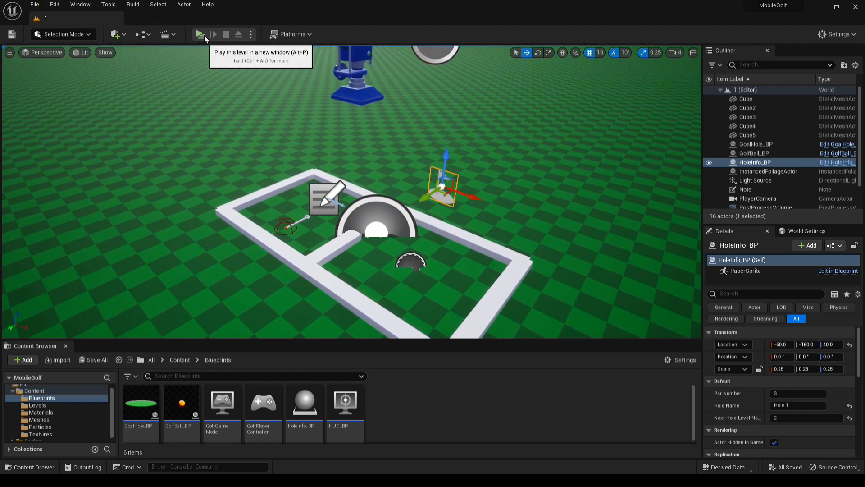
Launch level 1 in a new play window showing Par 3, Hole 1 and strokes.
left_click(202, 34)
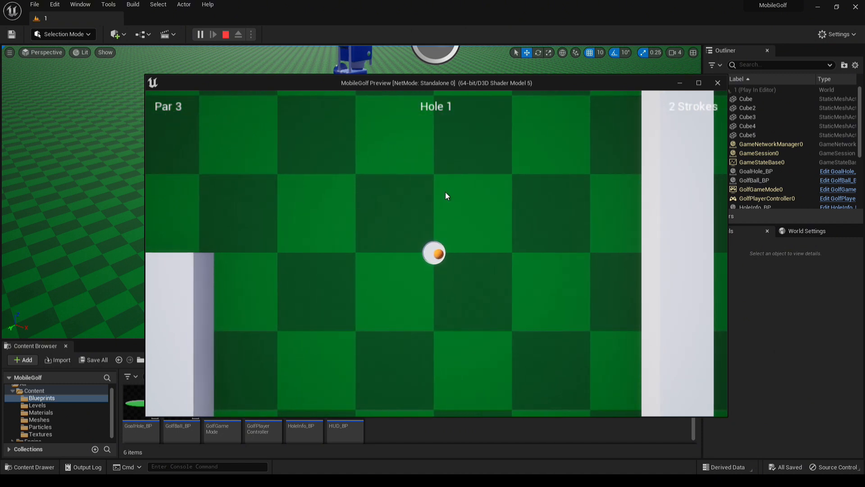
mouse_move(678, 131)
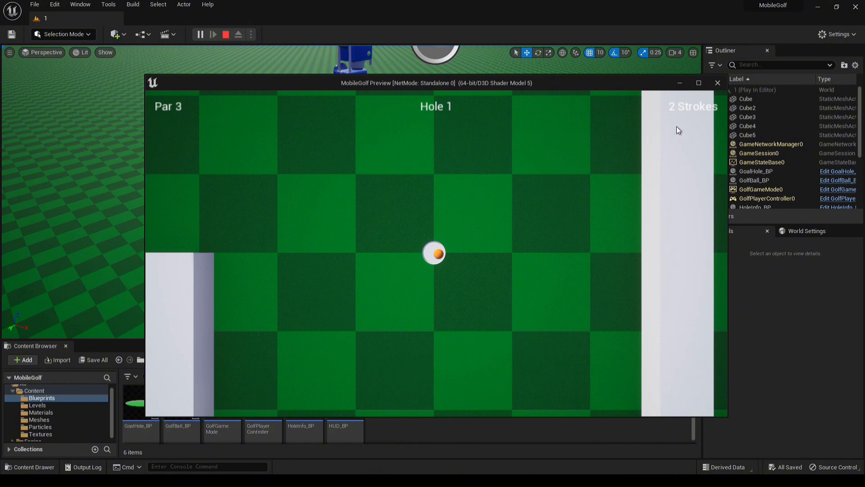